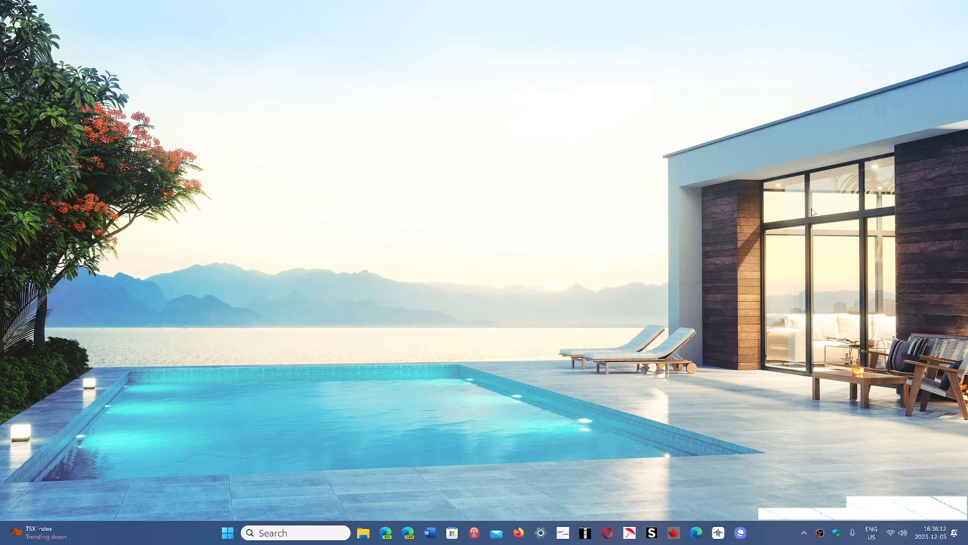
mouse_move(671, 283)
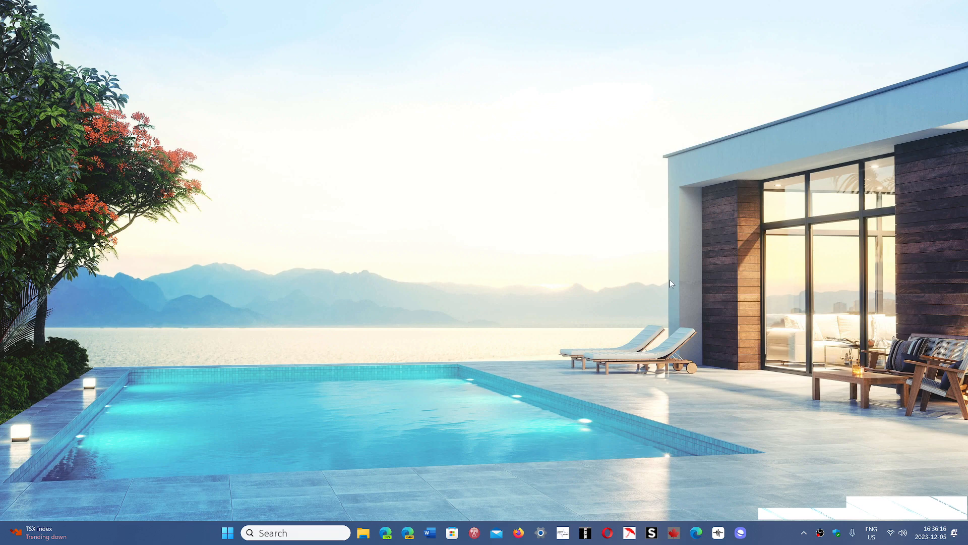
click(228, 533)
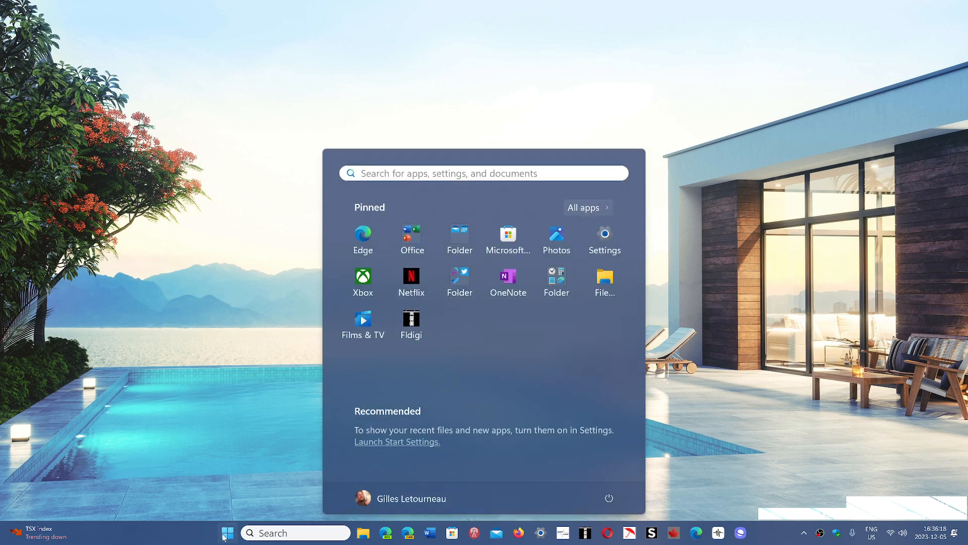
mouse_move(715, 384)
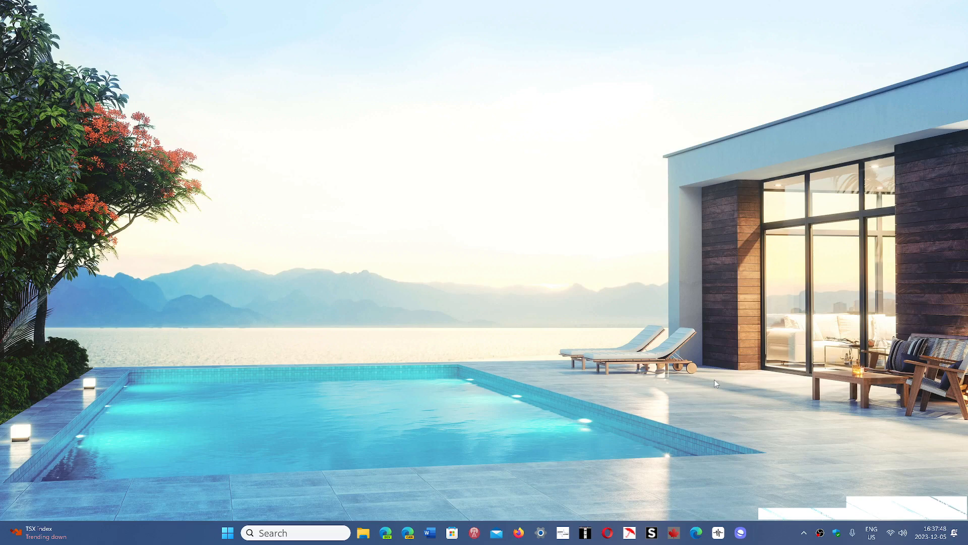
mouse_move(730, 435)
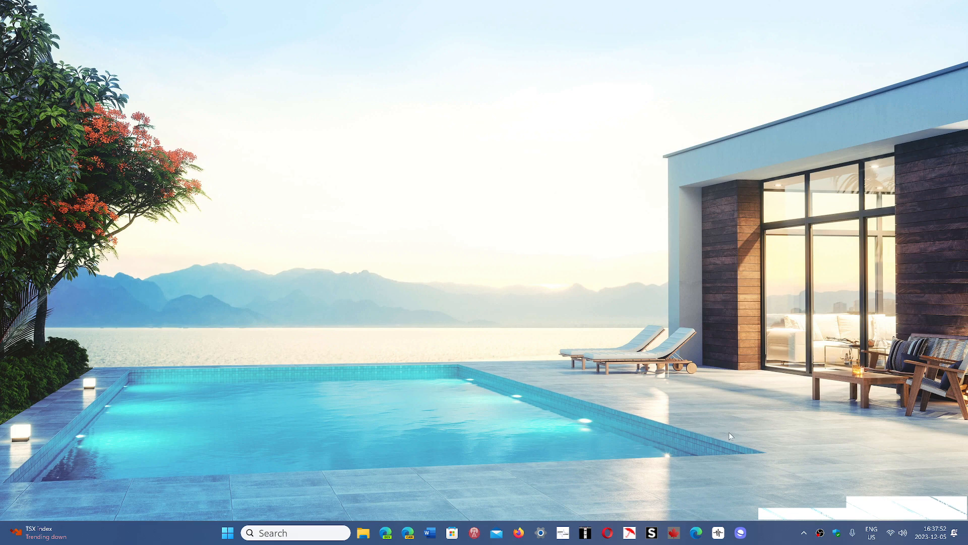
mouse_move(766, 541)
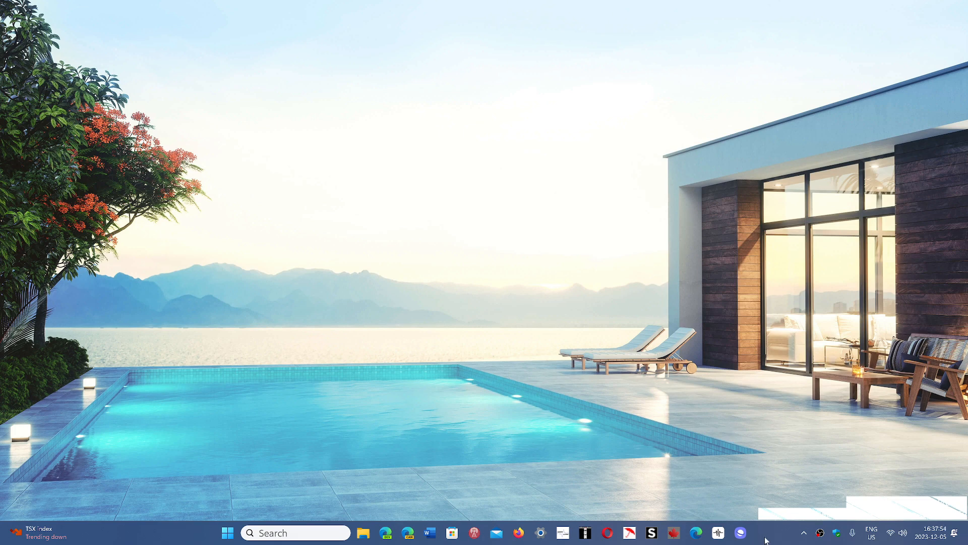